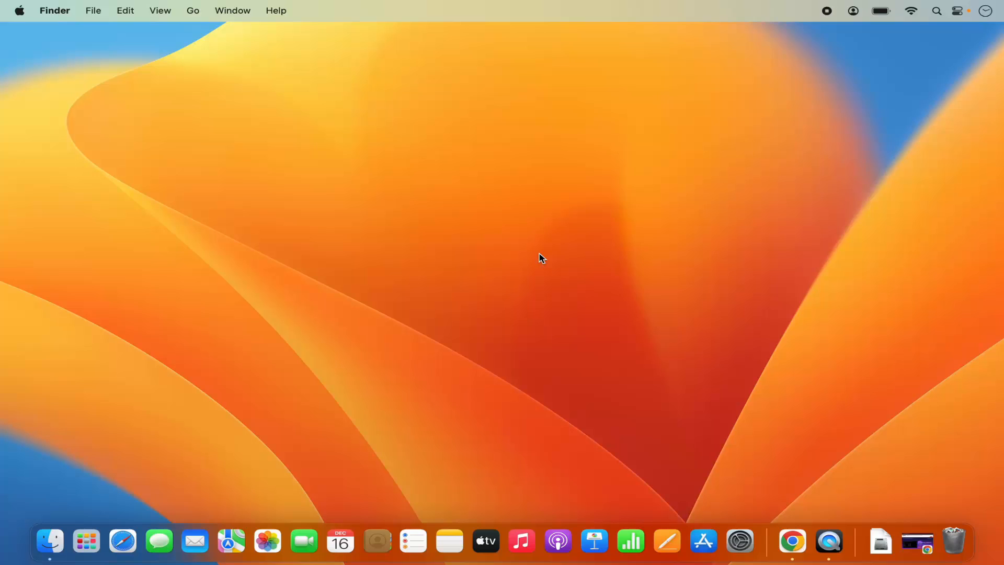
pyautogui.moveTo(552, 253)
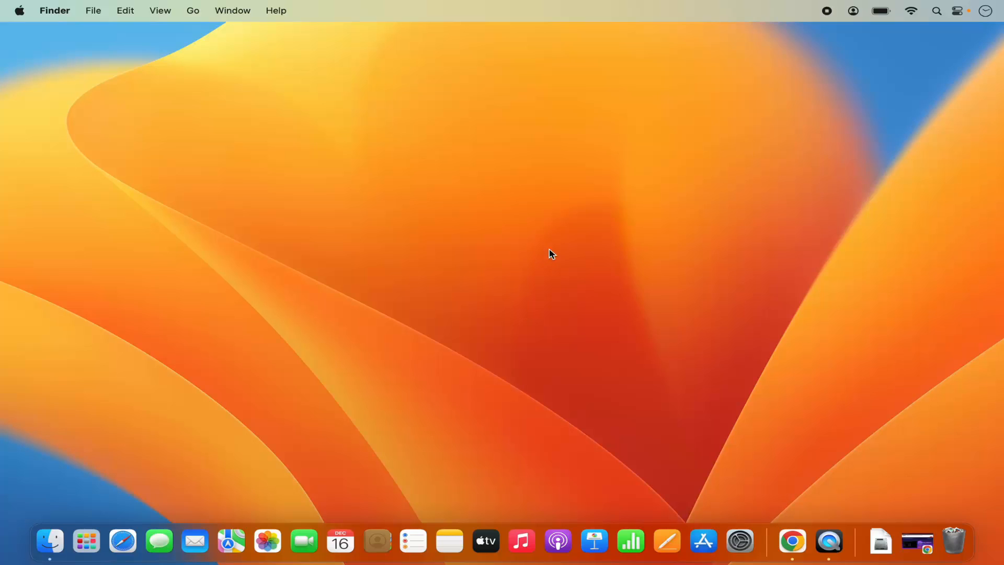
pyautogui.moveTo(555, 250)
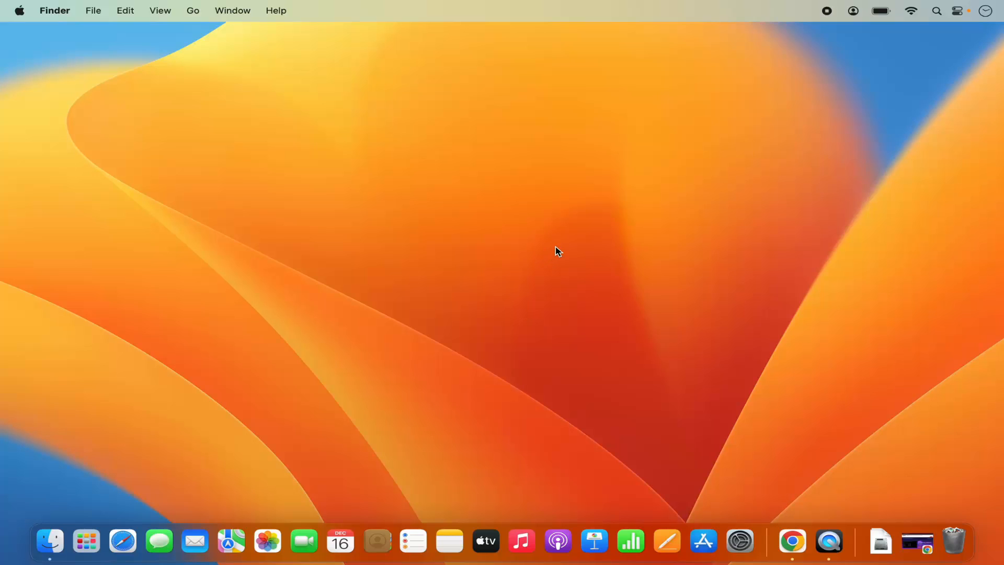
pyautogui.moveTo(559, 250)
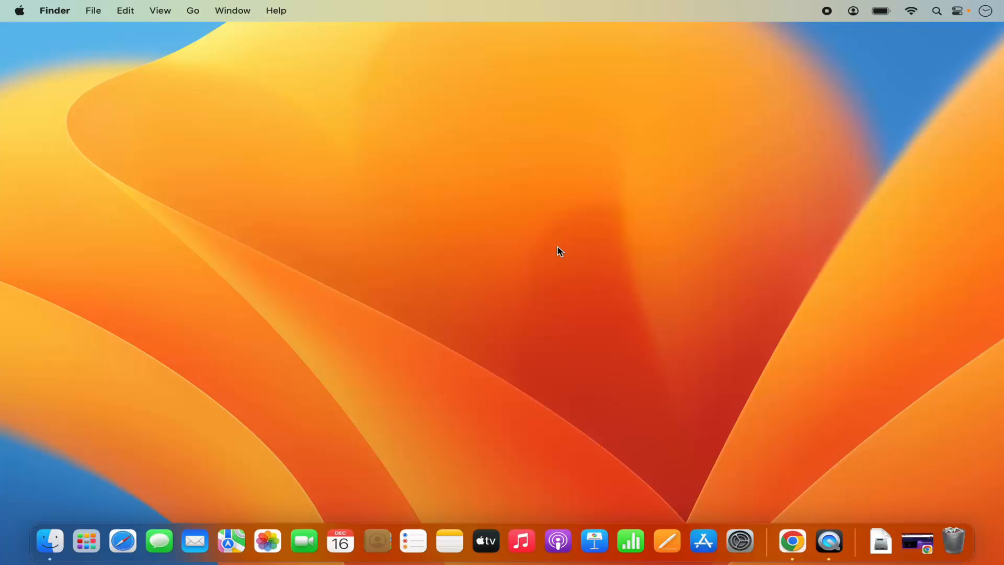
pyautogui.moveTo(733, 216)
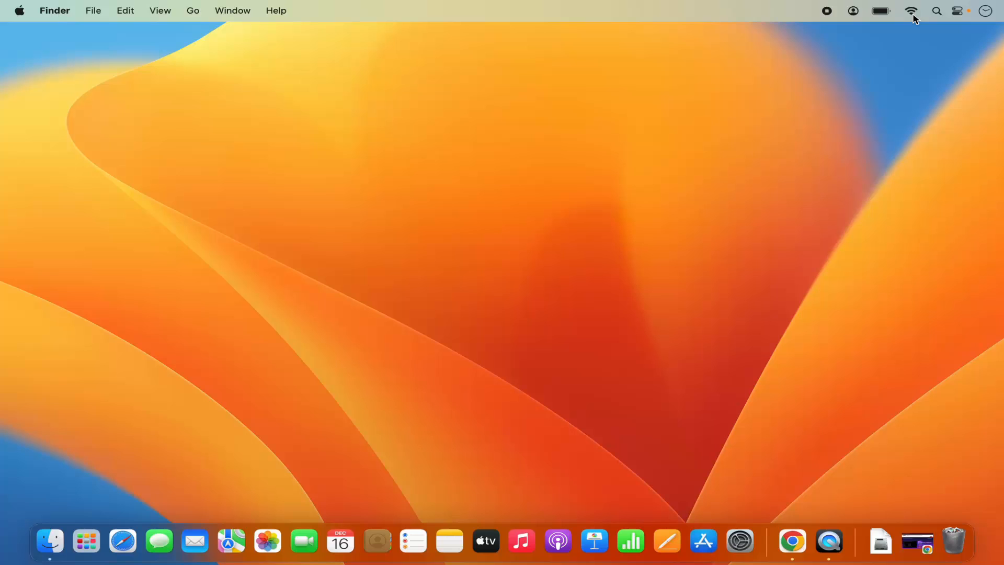
pyautogui.moveTo(919, 12)
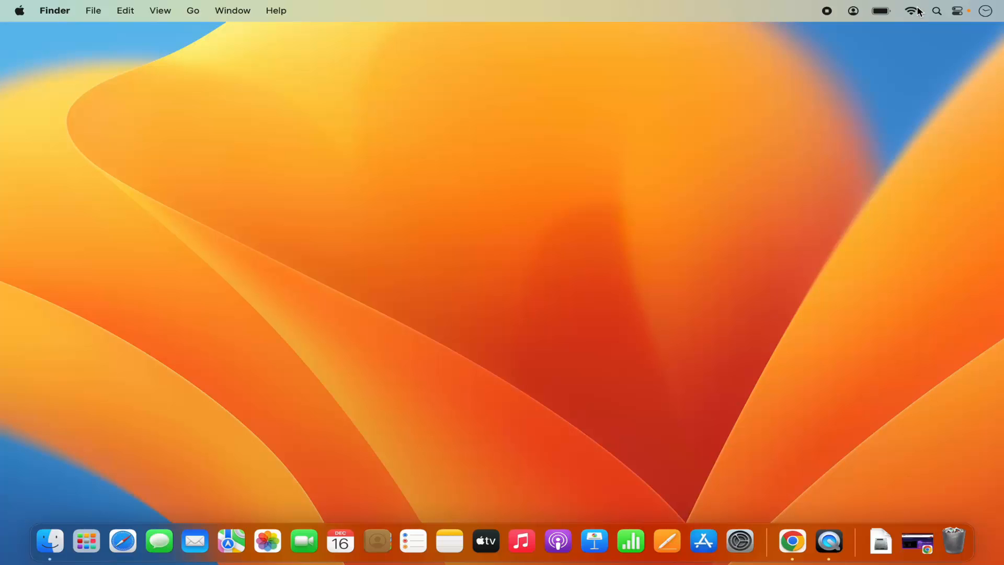
# - Show the Wi-Fi status menu from the menu bar with the known networks list
pyautogui.click(912, 11)
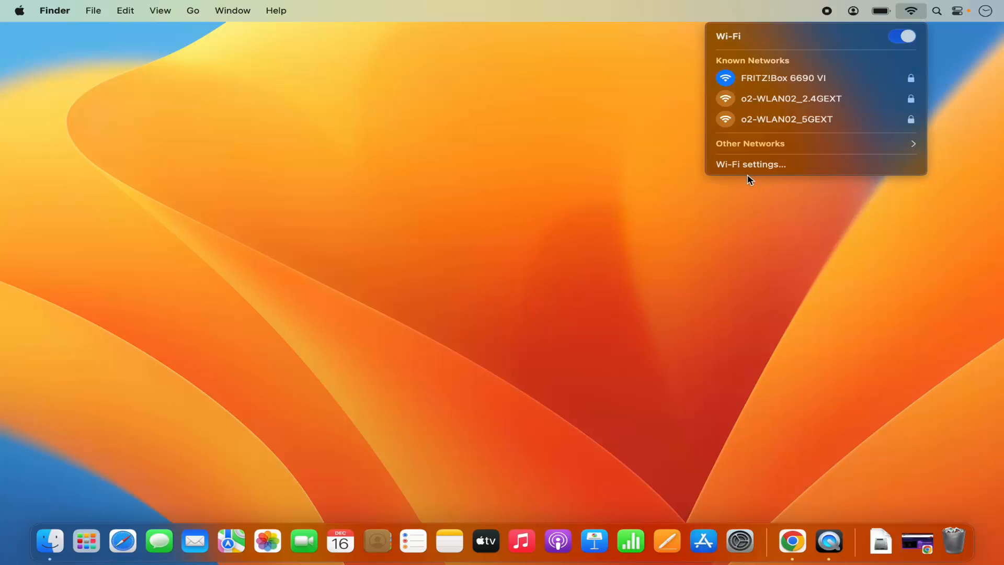
pyautogui.moveTo(766, 164)
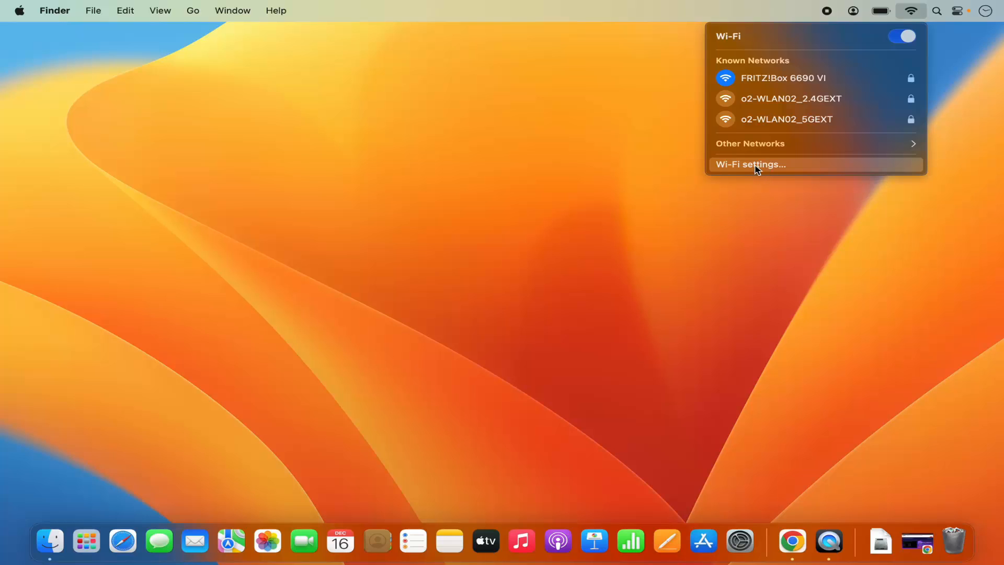
# - Copy the saved password of FRITZ!Box 6690 VI from its ⋯ options on the Wi-Fi settings page
pyautogui.click(751, 164)
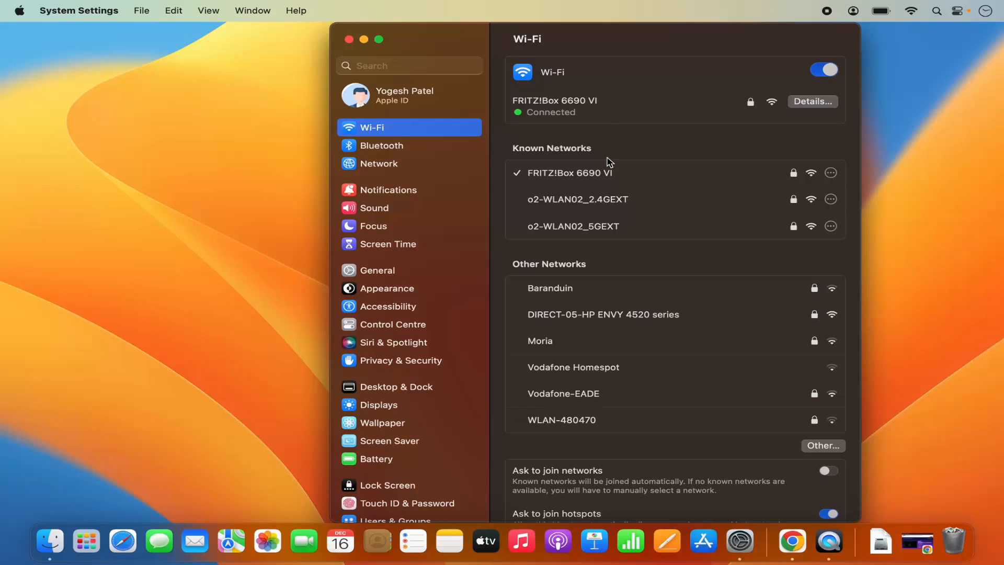
pyautogui.moveTo(767, 184)
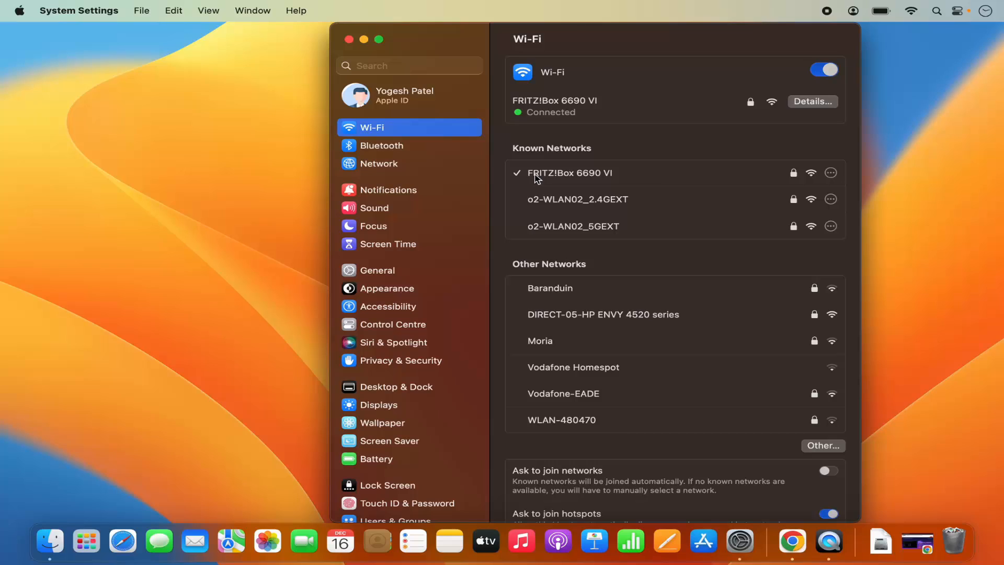
pyautogui.moveTo(817, 179)
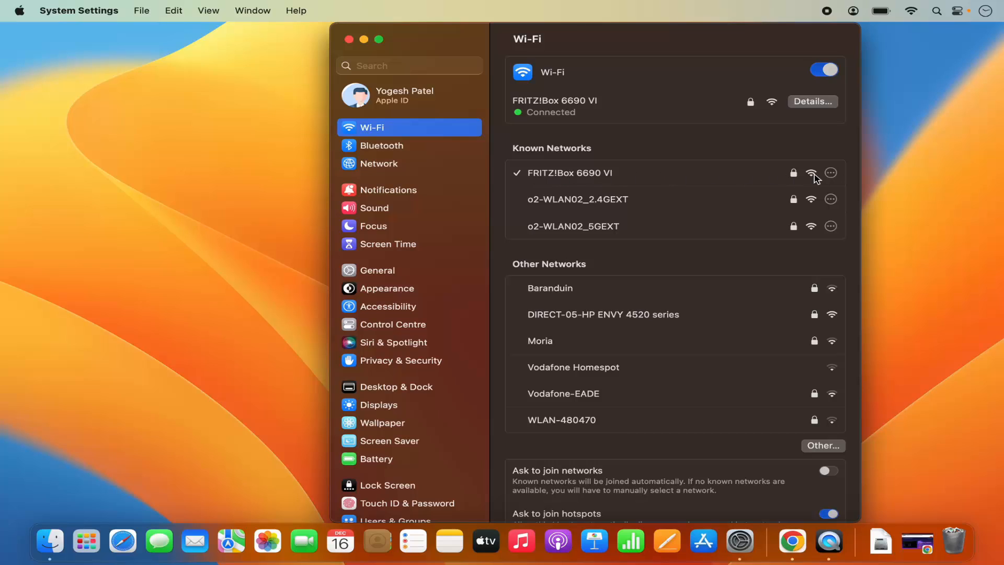
pyautogui.moveTo(833, 181)
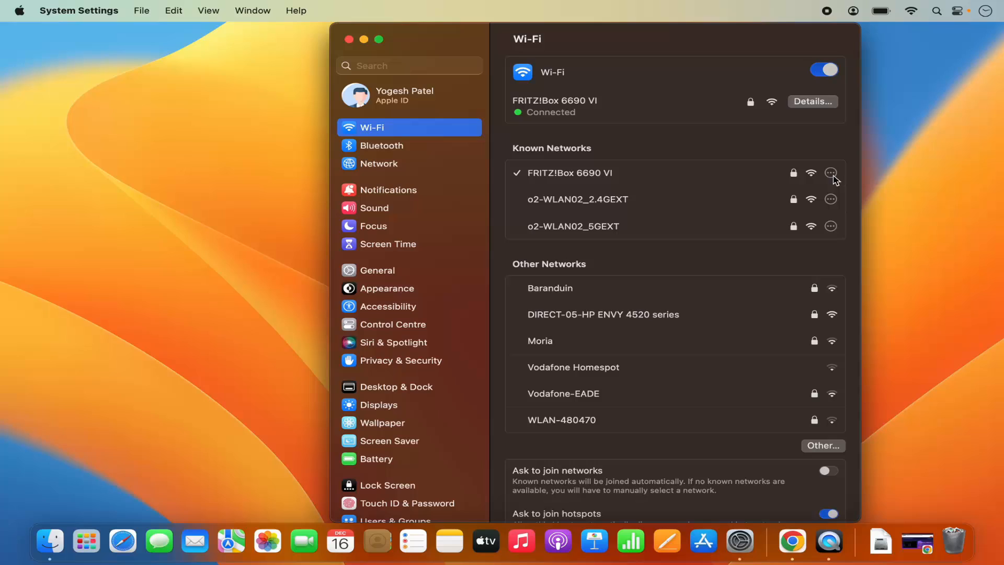
pyautogui.click(830, 172)
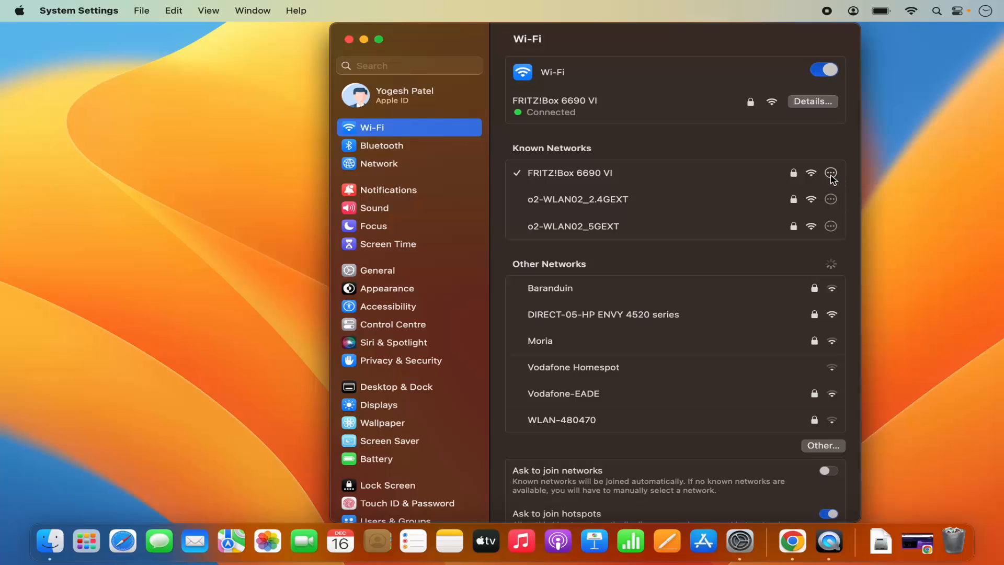
pyautogui.click(831, 173)
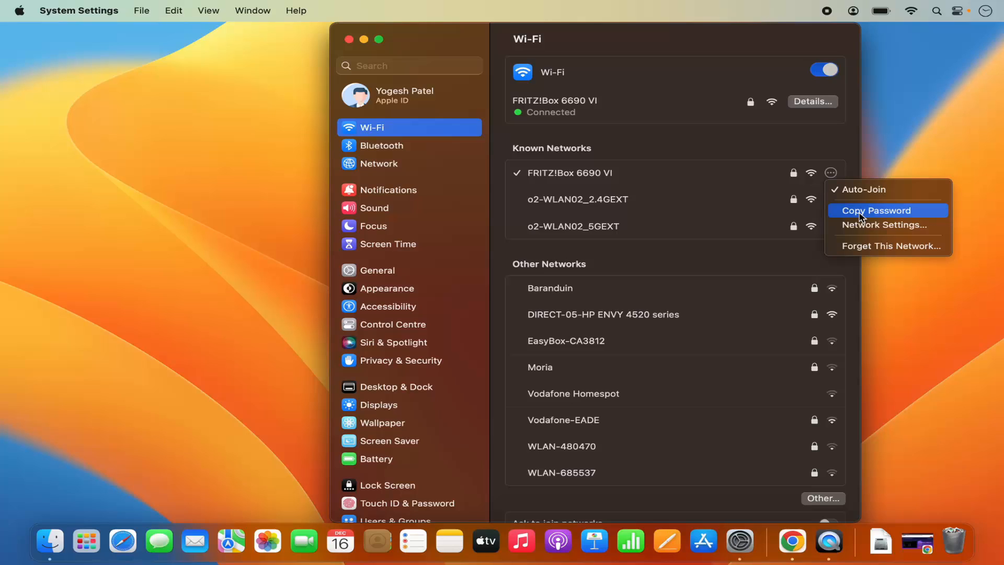
pyautogui.click(877, 211)
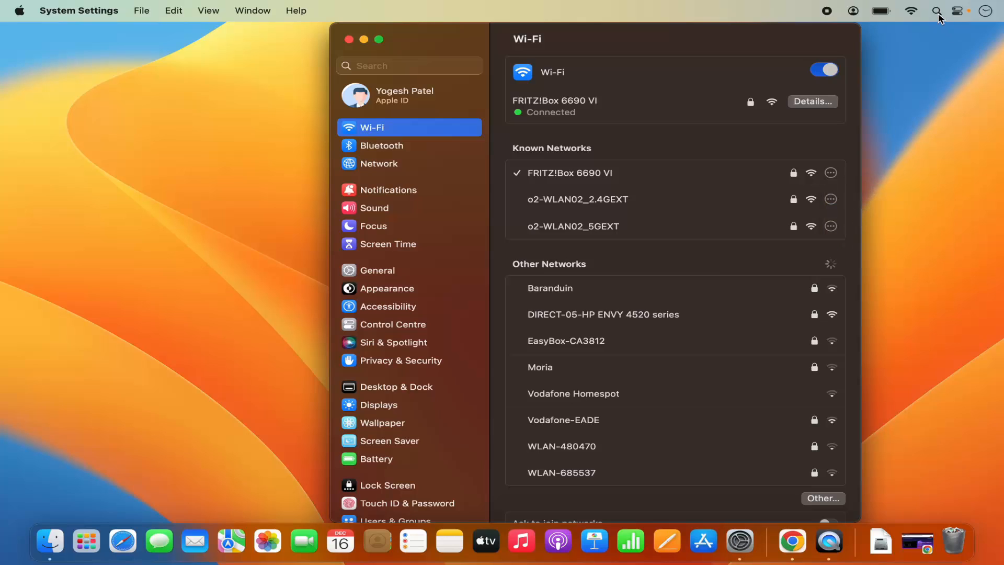
# - Launch TextEdit via Spotlight, start a blank Untitled document, then close it
pyautogui.write('textEdit')
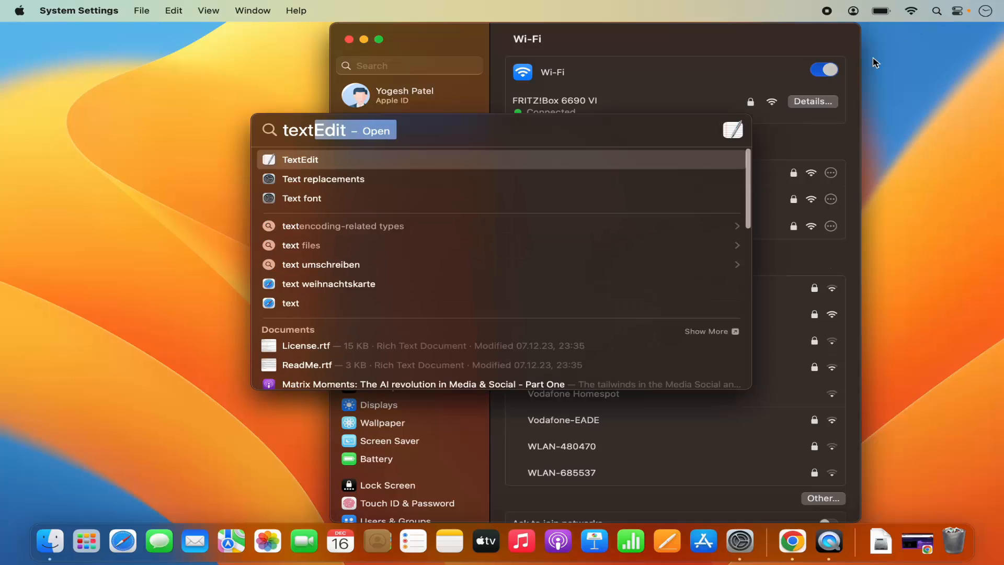
pyautogui.click(299, 159)
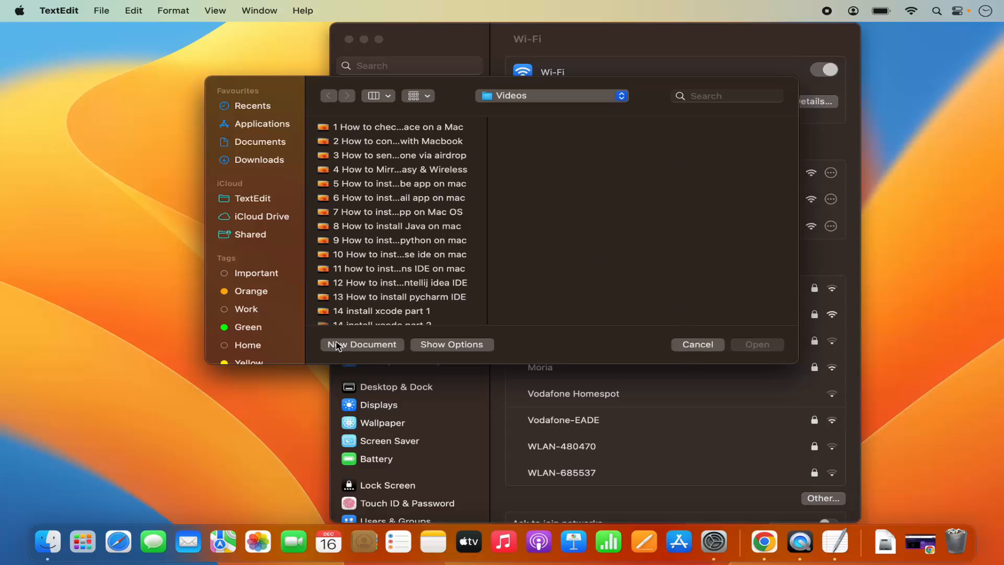
pyautogui.click(361, 344)
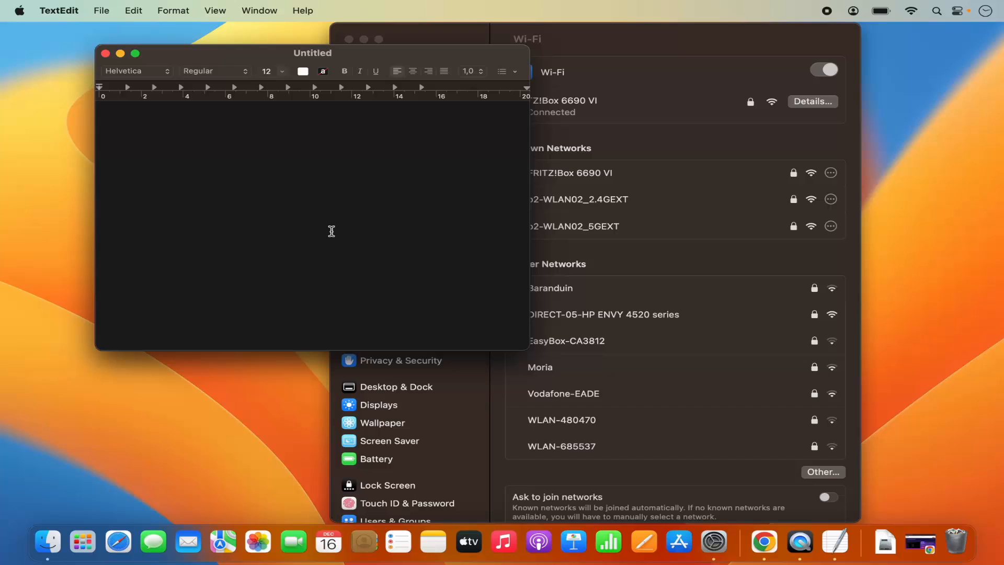
pyautogui.moveTo(106, 54)
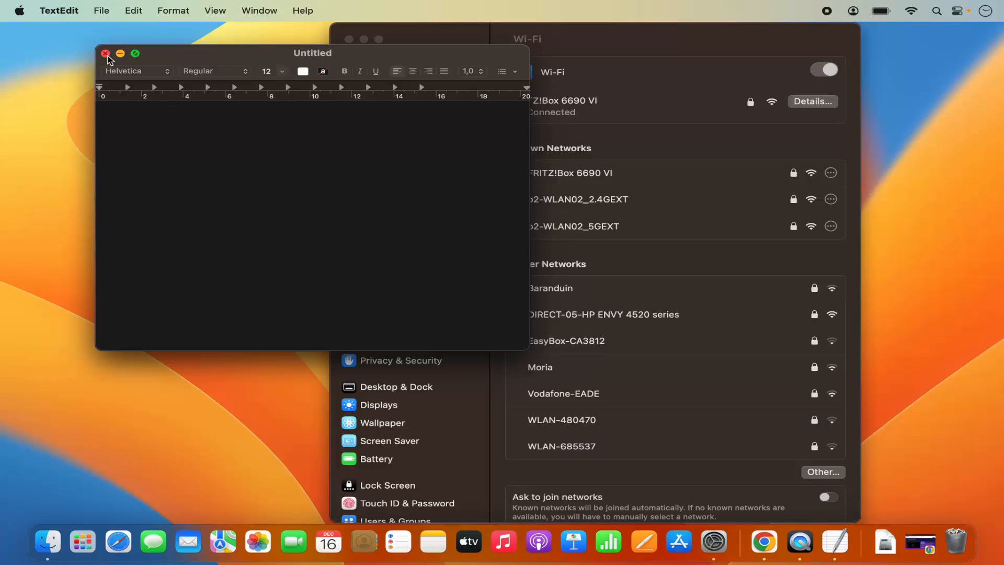
pyautogui.click(106, 53)
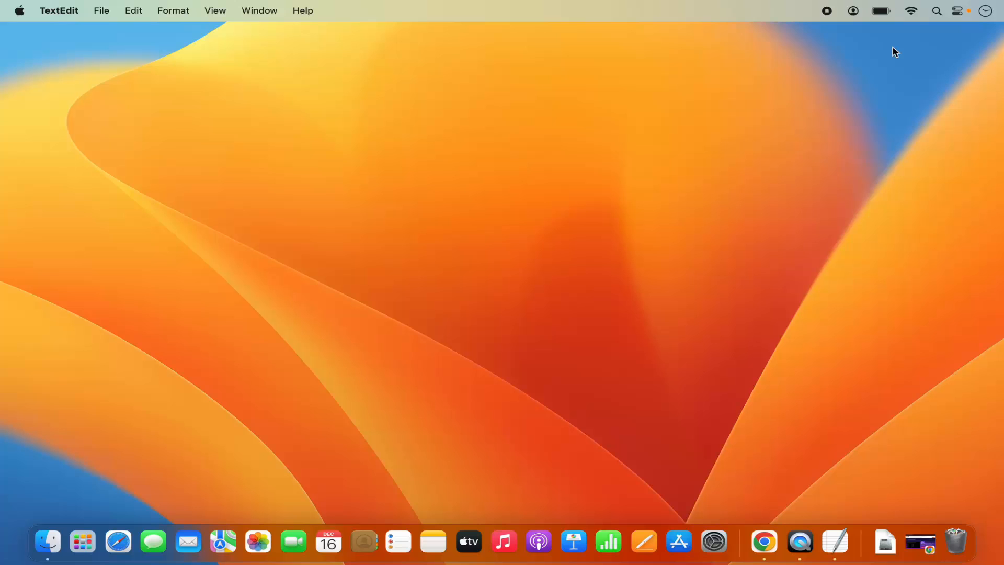
pyautogui.click(911, 11)
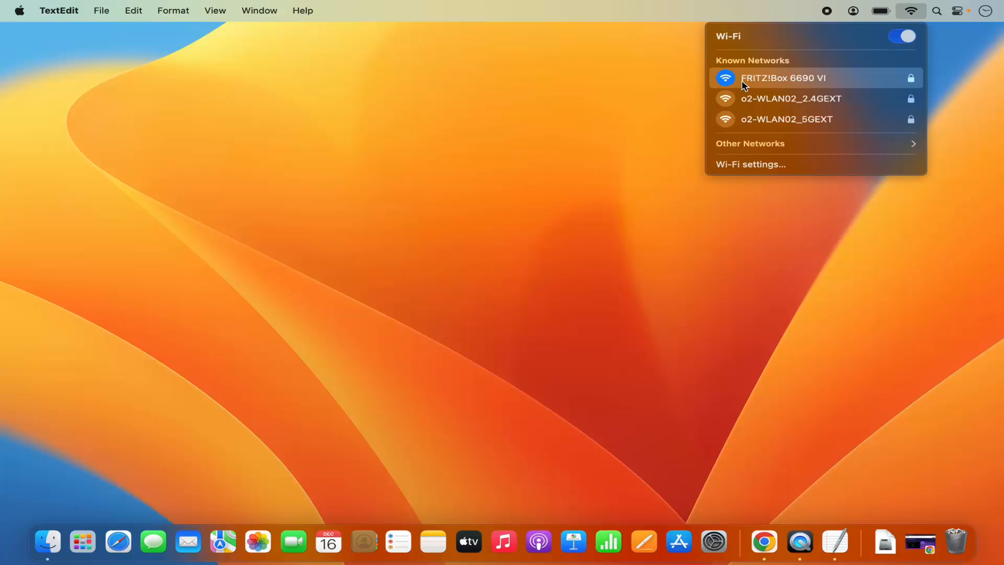
pyautogui.moveTo(794, 85)
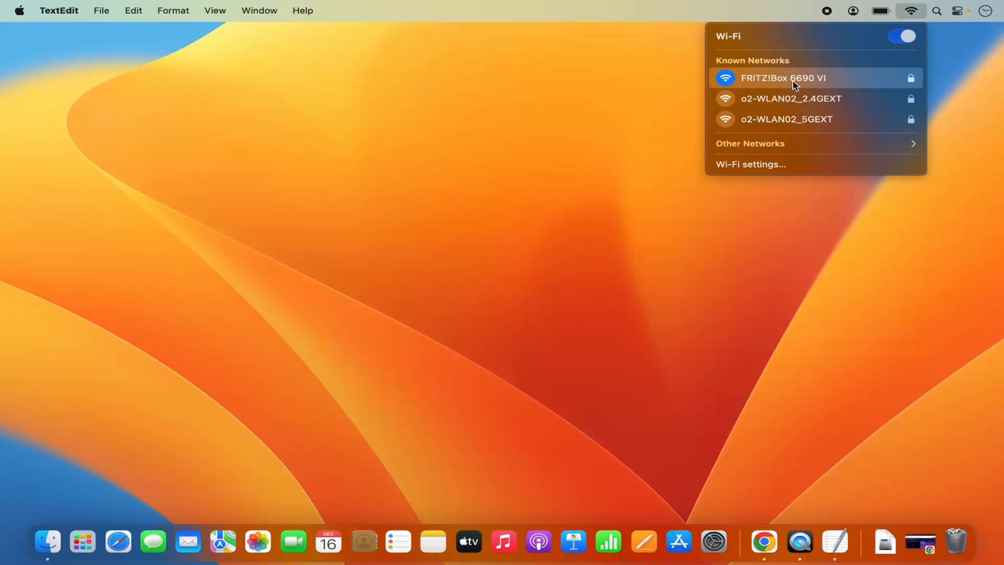
pyautogui.moveTo(824, 85)
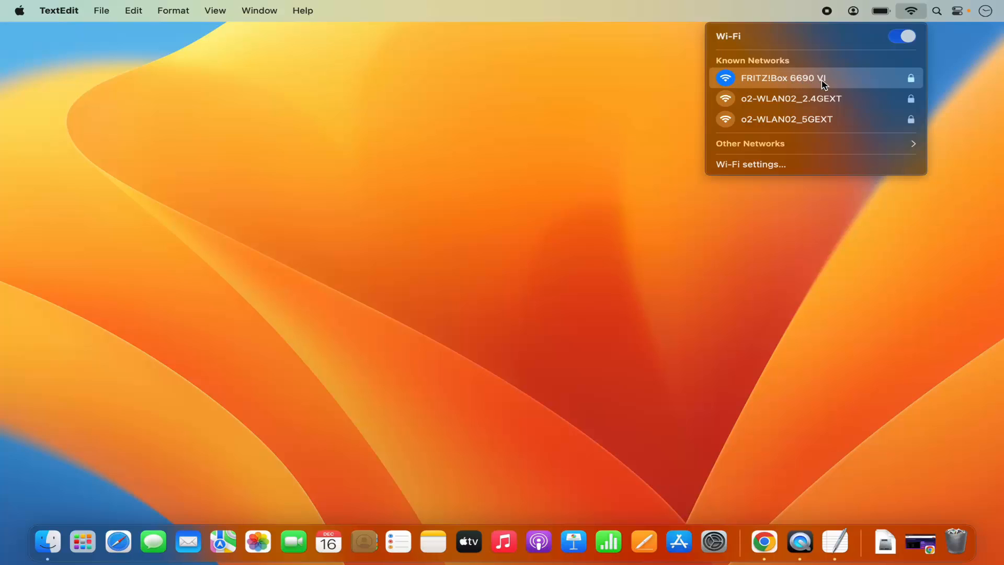
pyautogui.moveTo(951, 60)
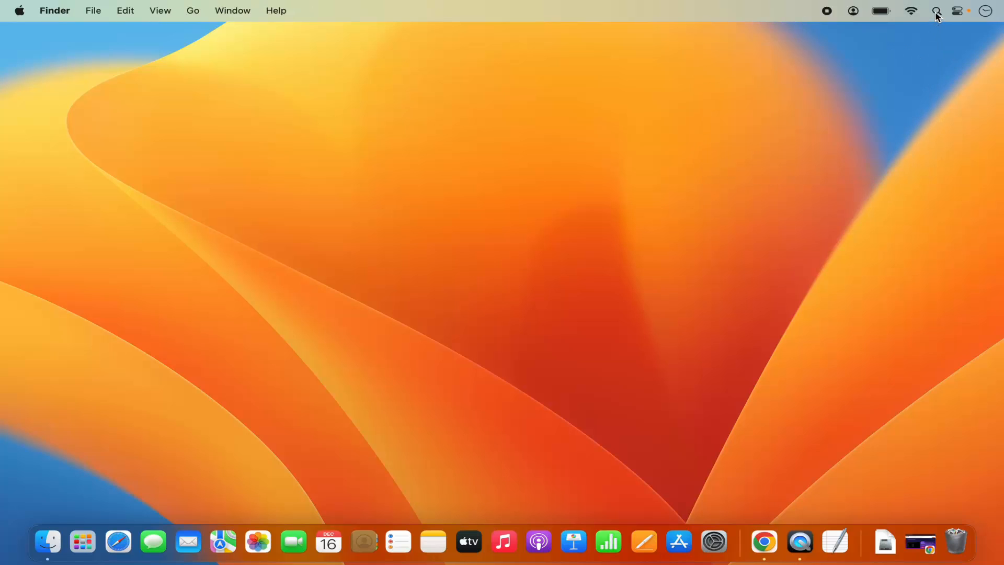
# - Search Spotlight for 'keychain Access' so Keychain Access is the top hit
pyautogui.write('text')
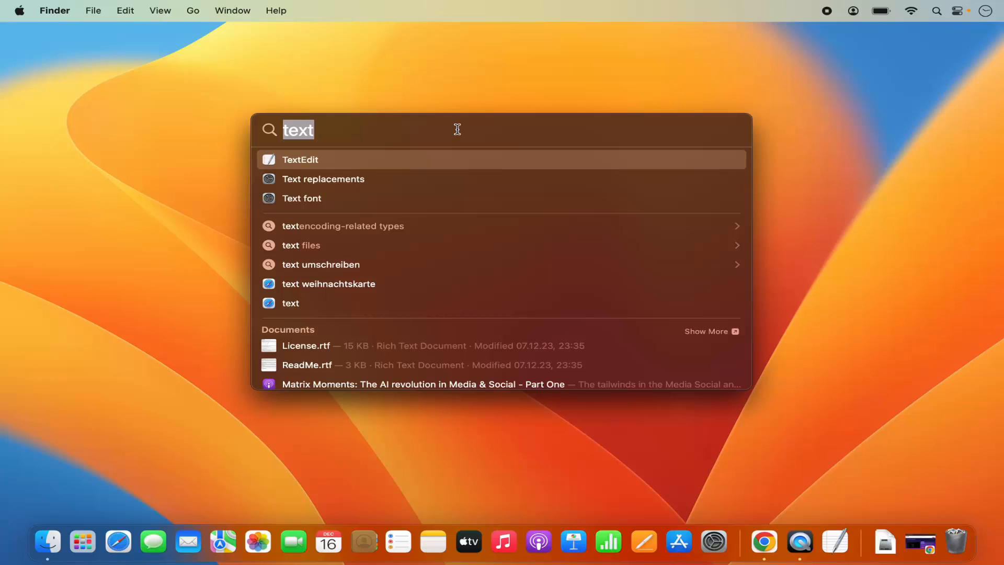
pyautogui.write('keychain Access')
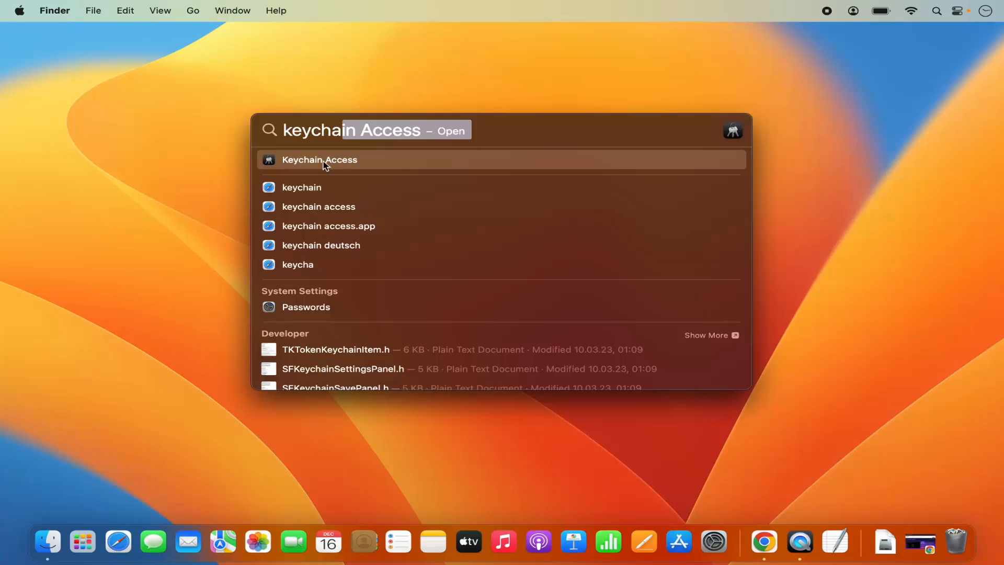
# - Launch Keychain Access, filter items by 'Fritz' and select the FRITZ!Box 6690 VI System entry
pyautogui.click(319, 159)
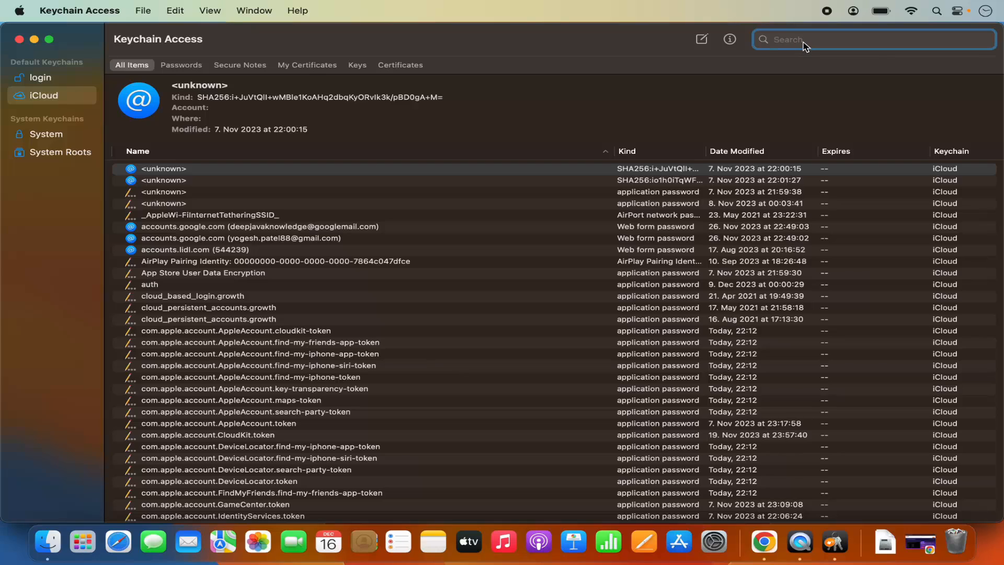
pyautogui.moveTo(805, 40)
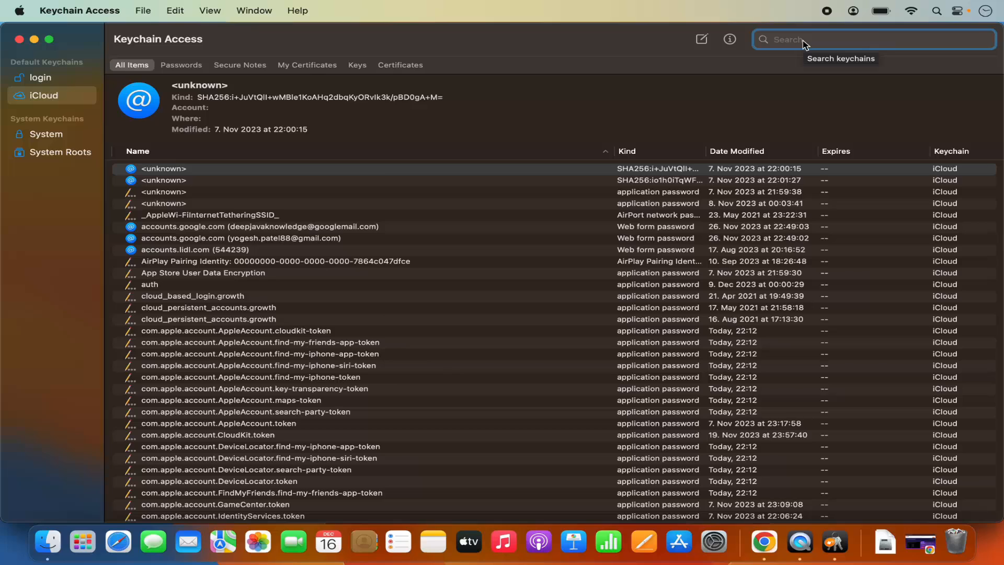
pyautogui.write('Fritz')
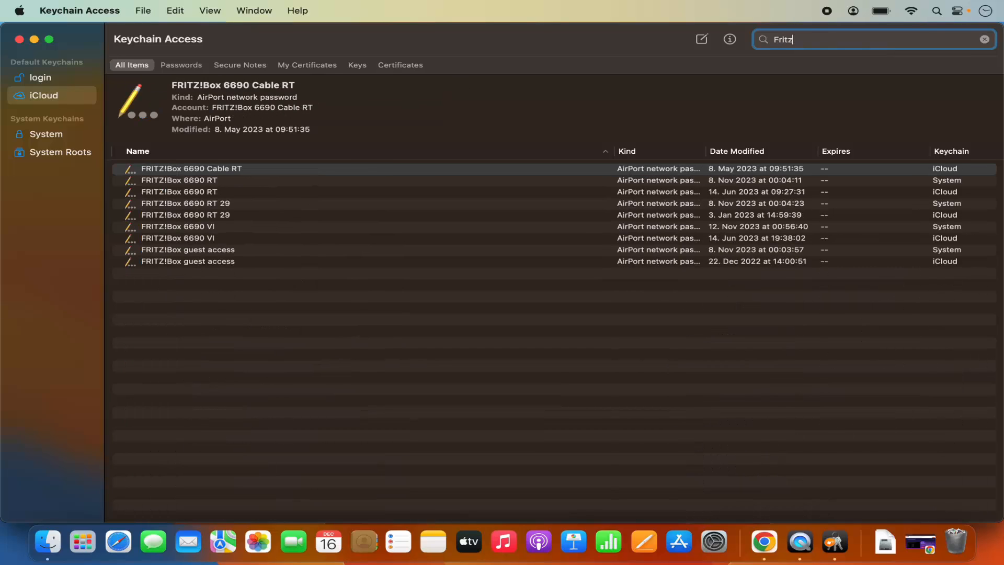
pyautogui.click(190, 168)
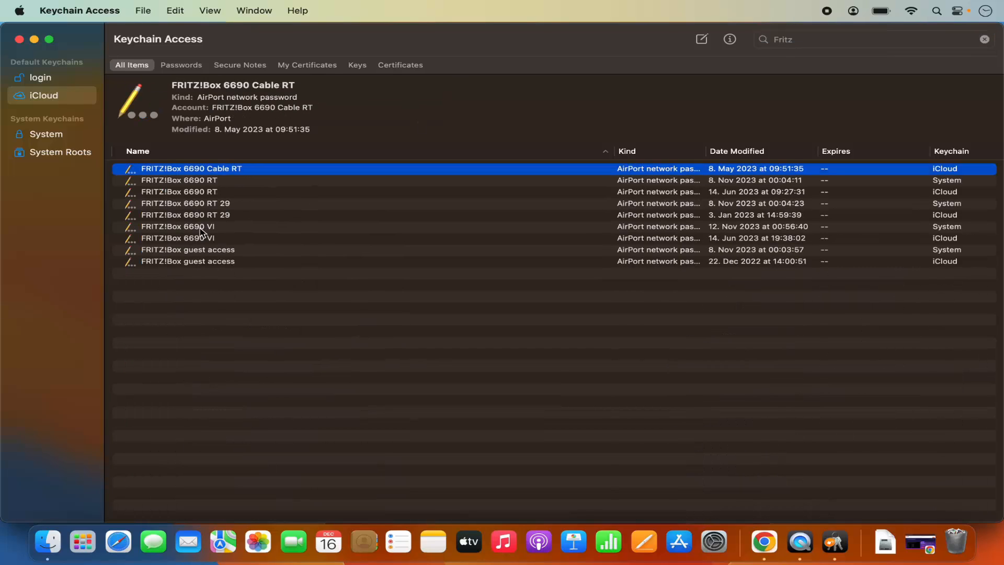
pyautogui.click(177, 226)
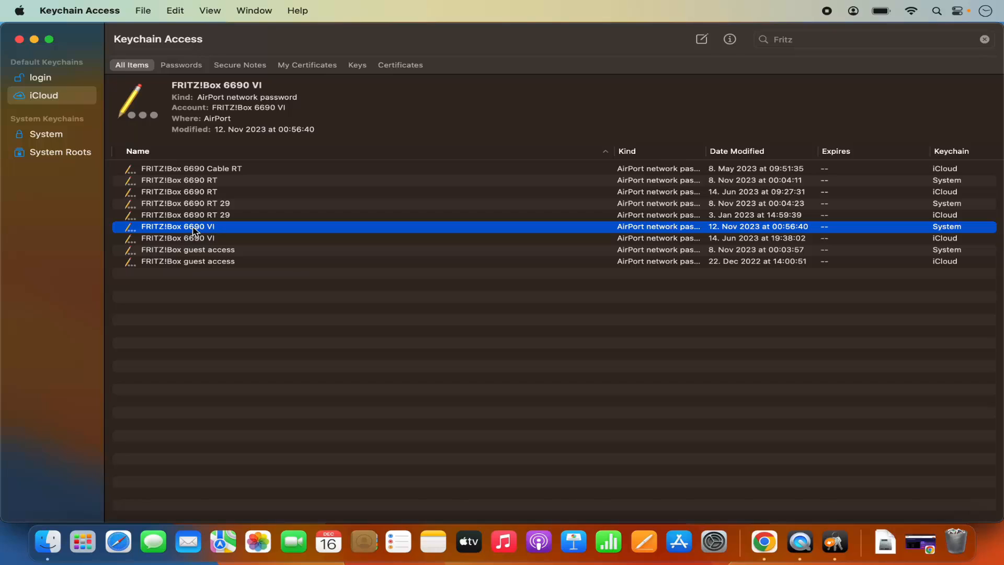
pyautogui.moveTo(217, 230)
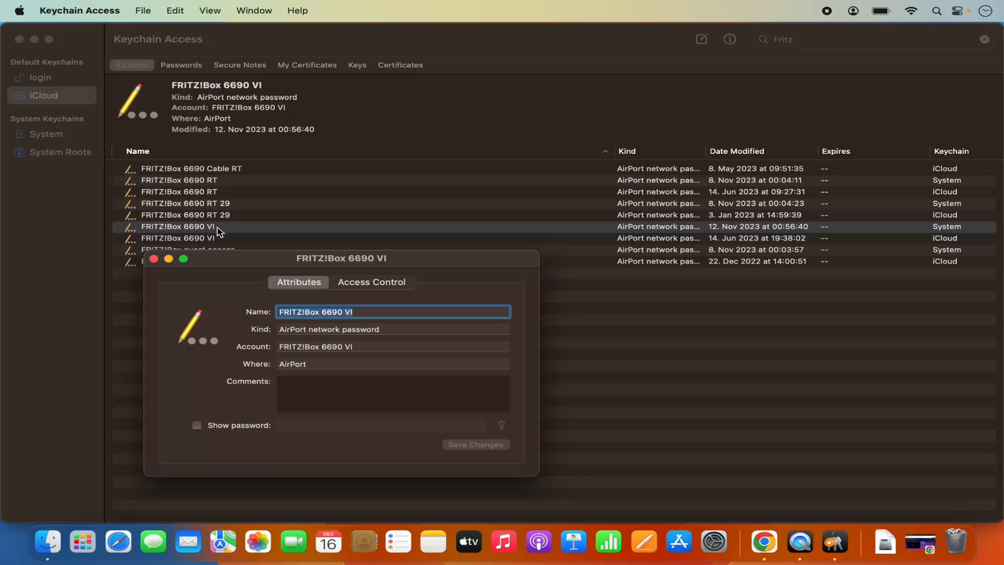
pyautogui.moveTo(316, 324)
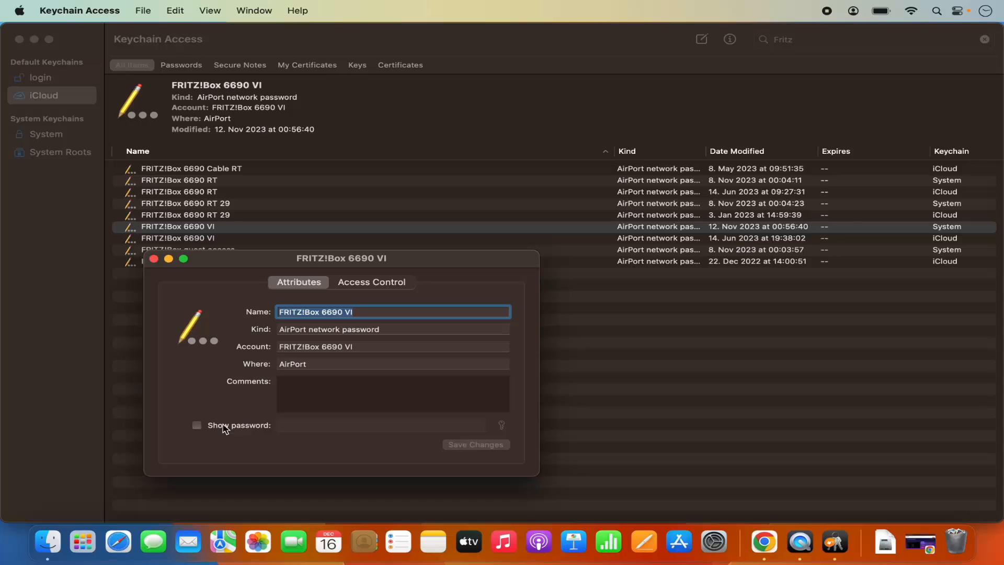
pyautogui.moveTo(207, 430)
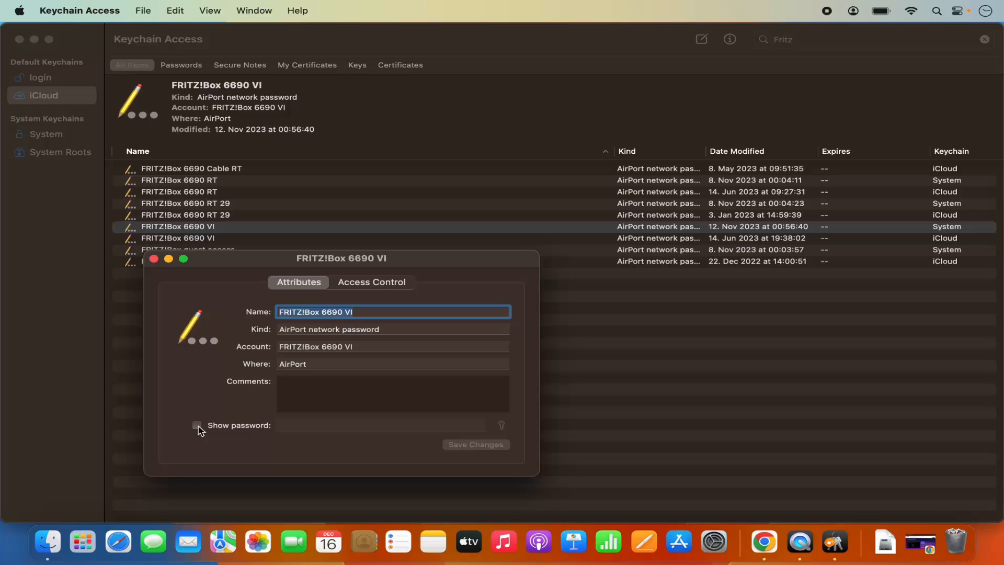
# - Tick Show password and authenticate with the account password in both prompts
pyautogui.click(198, 426)
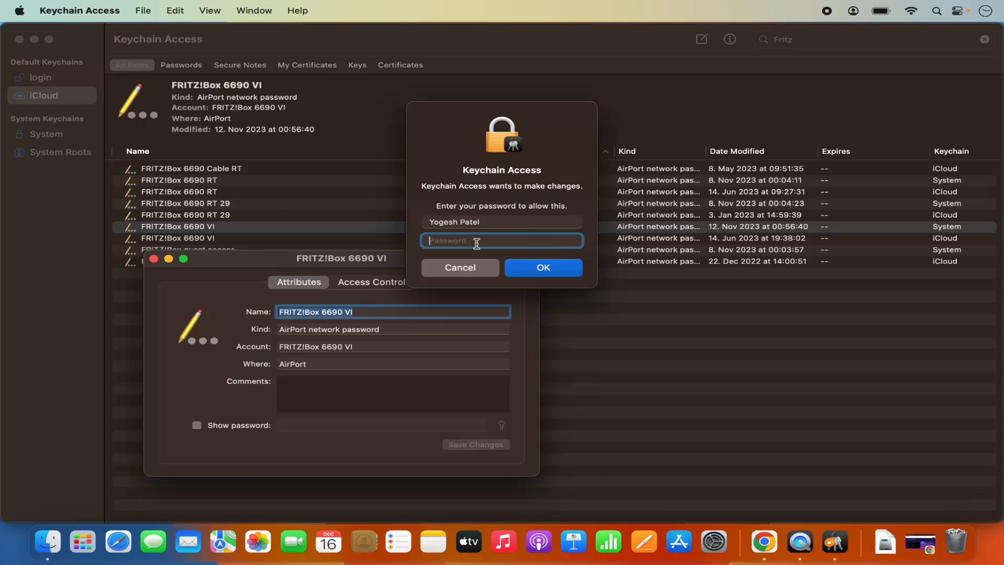
pyautogui.write('••••')
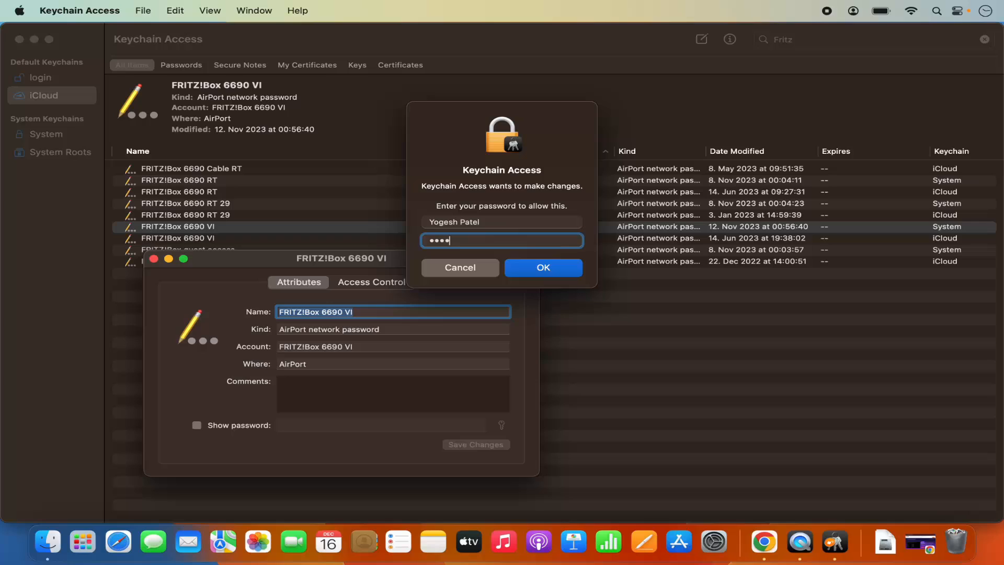
pyautogui.write('•')
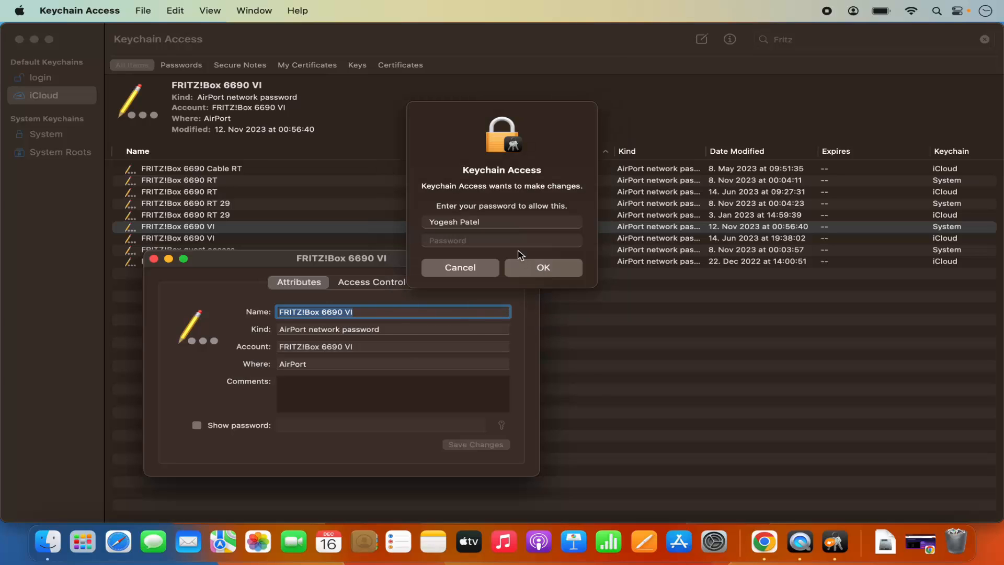
pyautogui.click(502, 241)
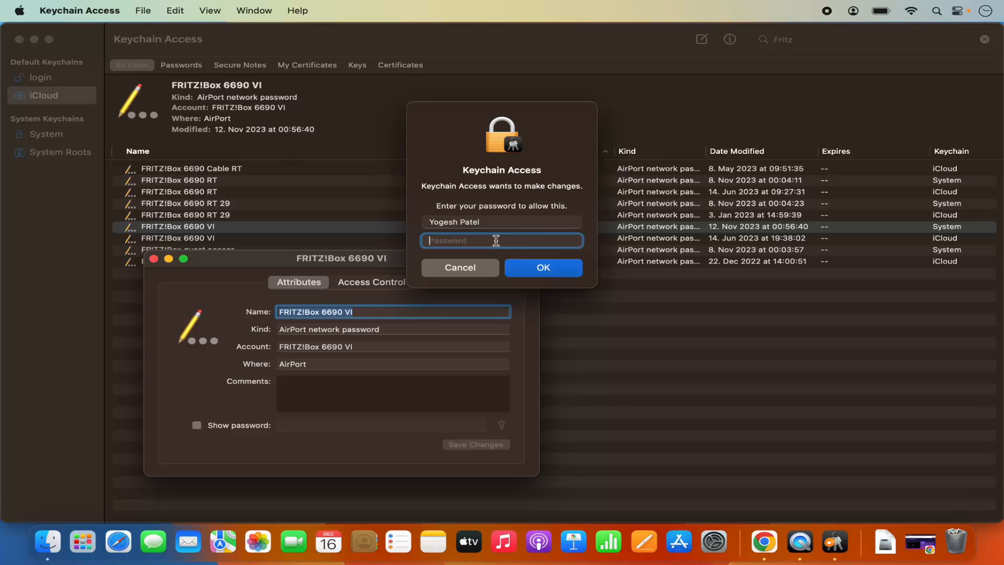
pyautogui.write('••')
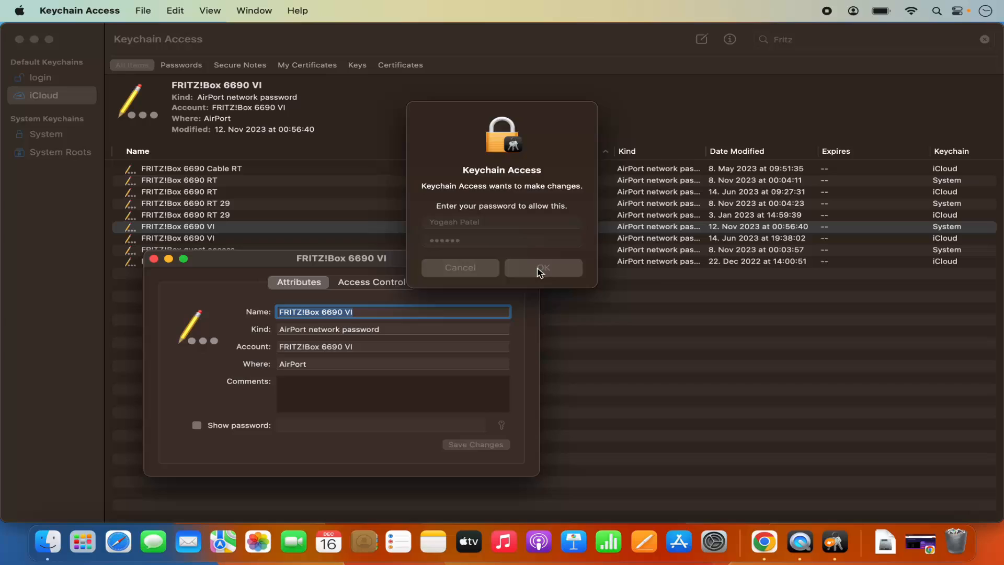
pyautogui.click(542, 267)
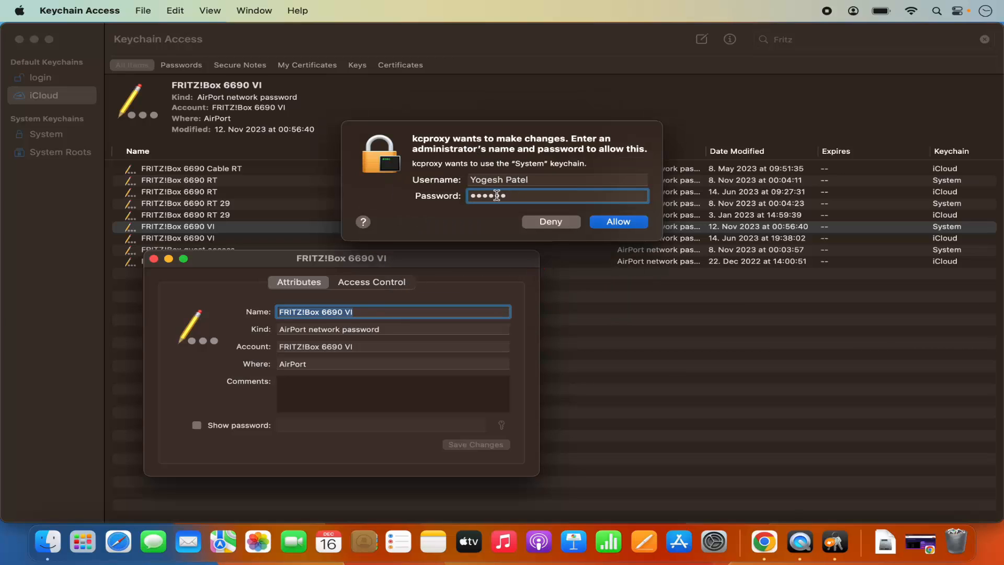
pyautogui.write('•')
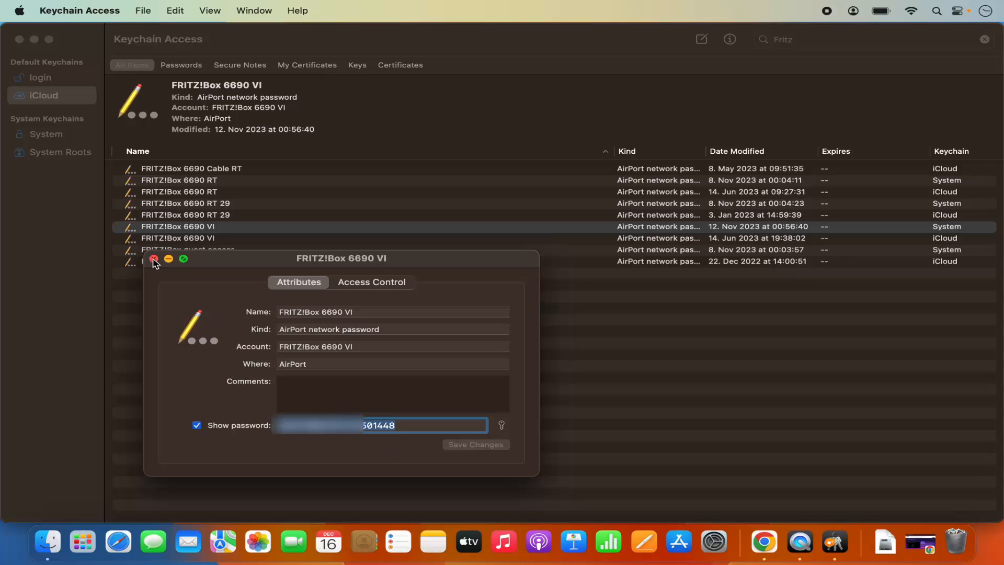
# - Close the FRITZ!Box 6690 VI password details window after reading the password
pyautogui.click(154, 258)
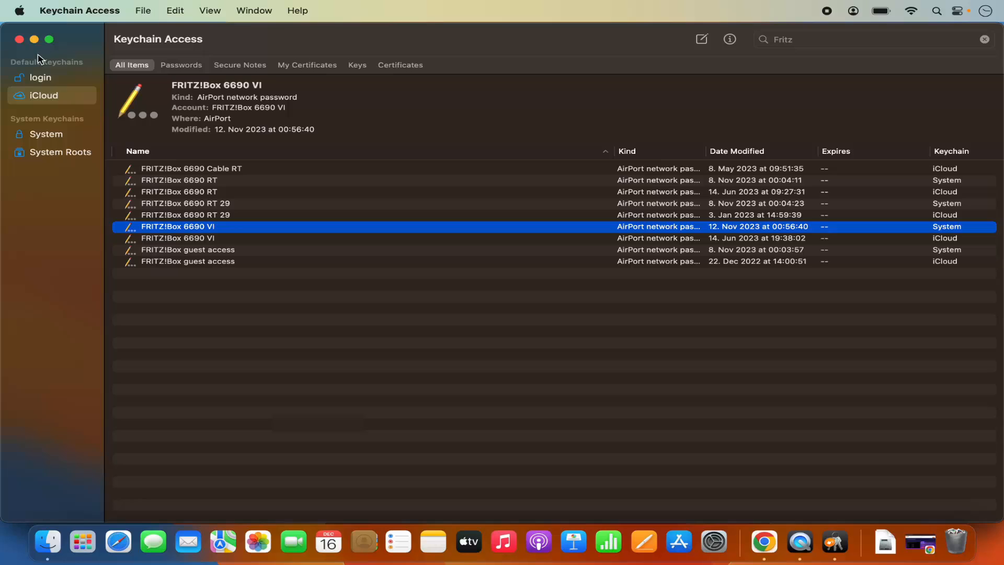